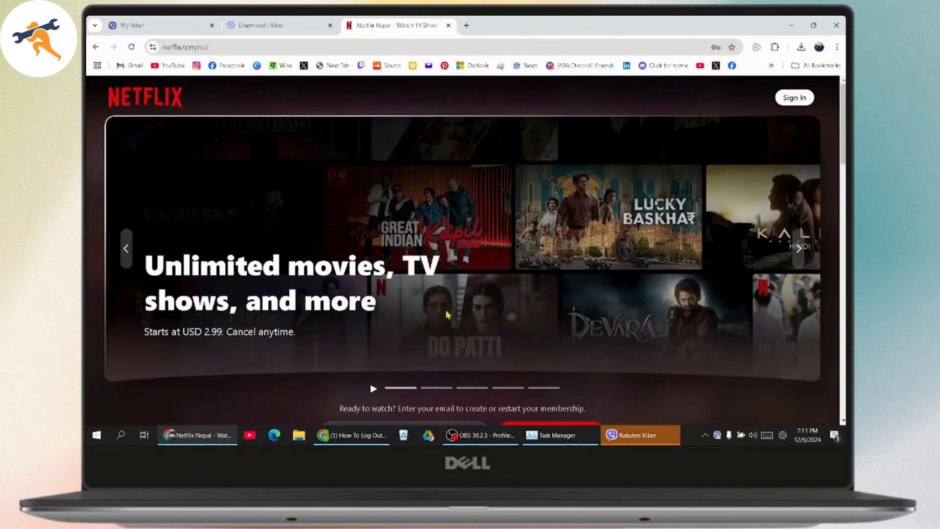
# Step: In a new tab, search devices.netflix and open the Netflix supported devices help result
pyautogui.scroll(-3)
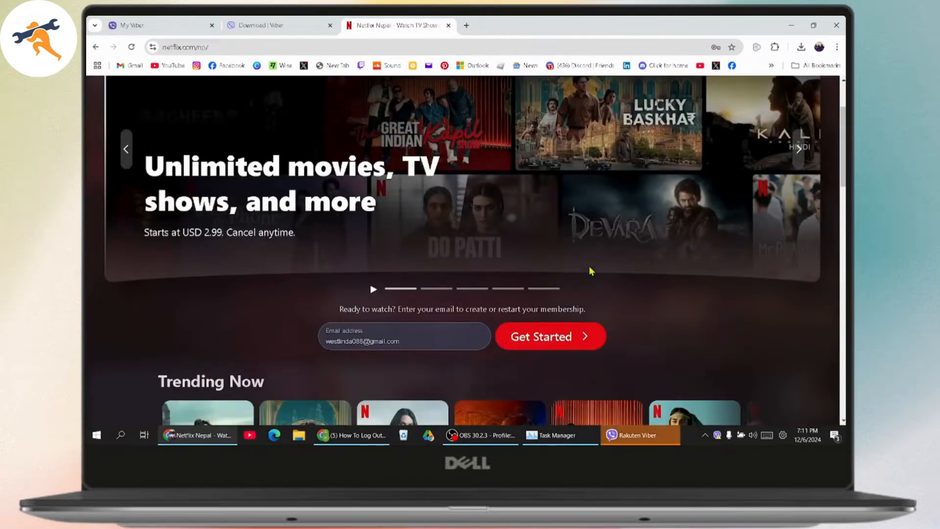
pyautogui.moveTo(480, 245)
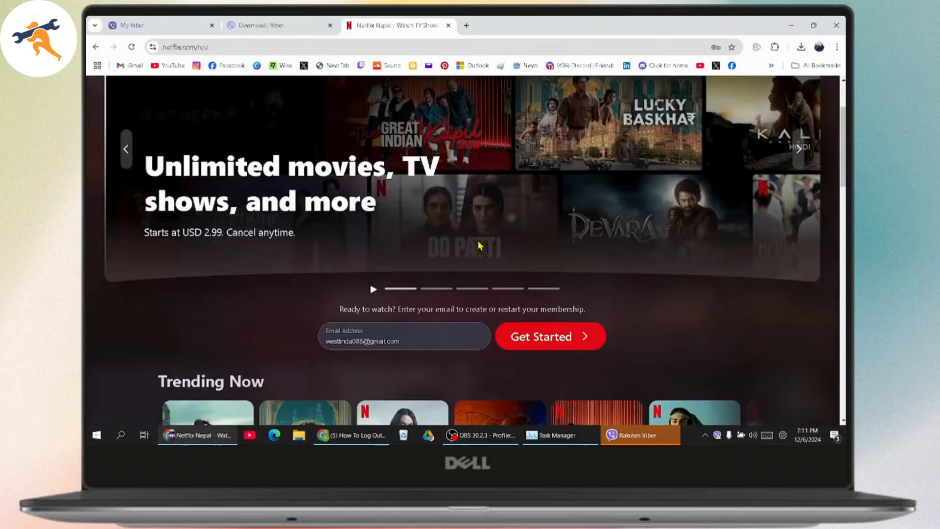
pyautogui.scroll(-3)
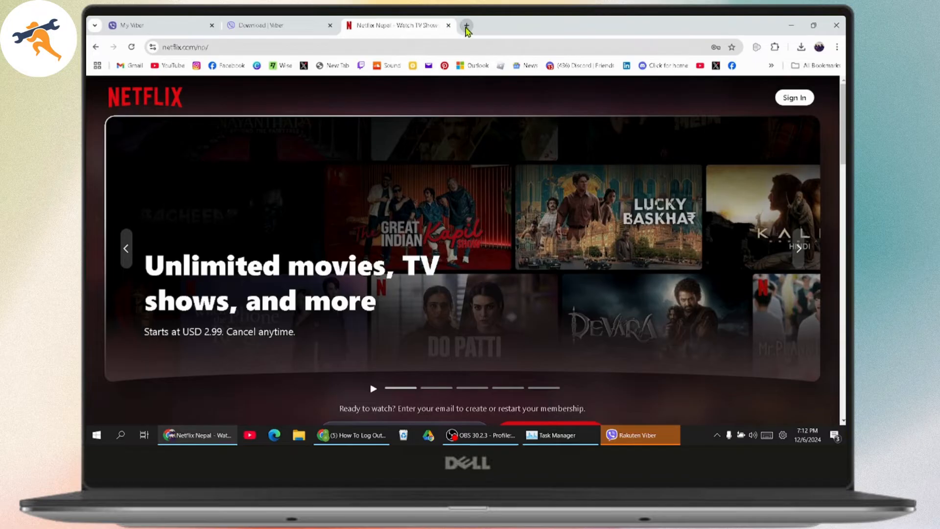
pyautogui.click(467, 25)
pyautogui.write('devices.netflix')
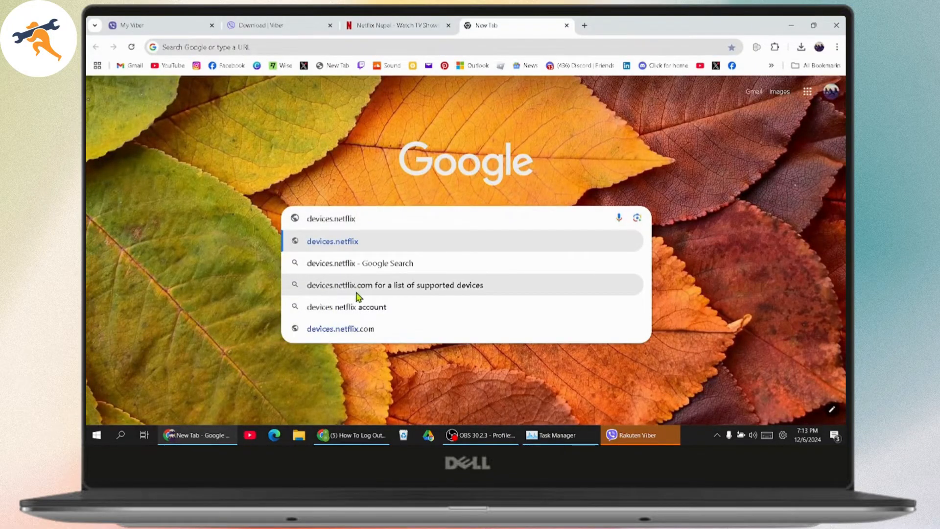
pyautogui.click(395, 285)
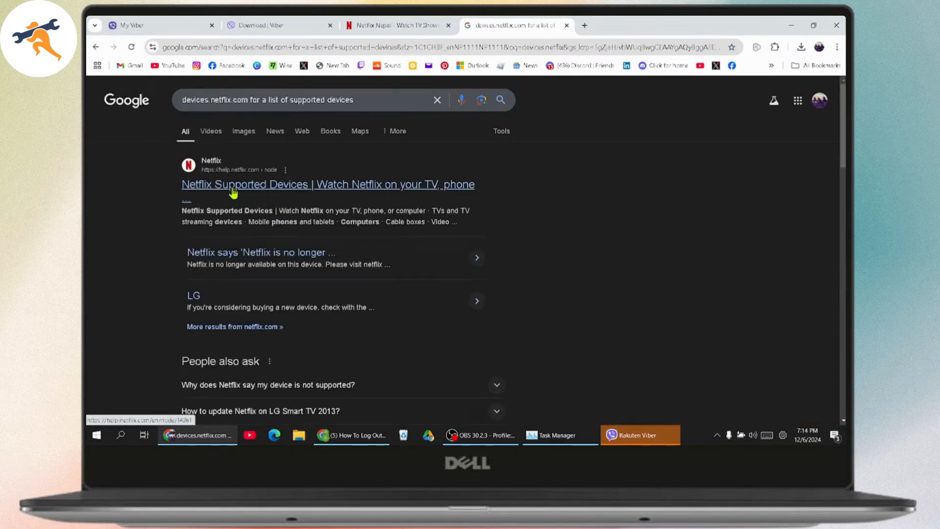
pyautogui.click(328, 184)
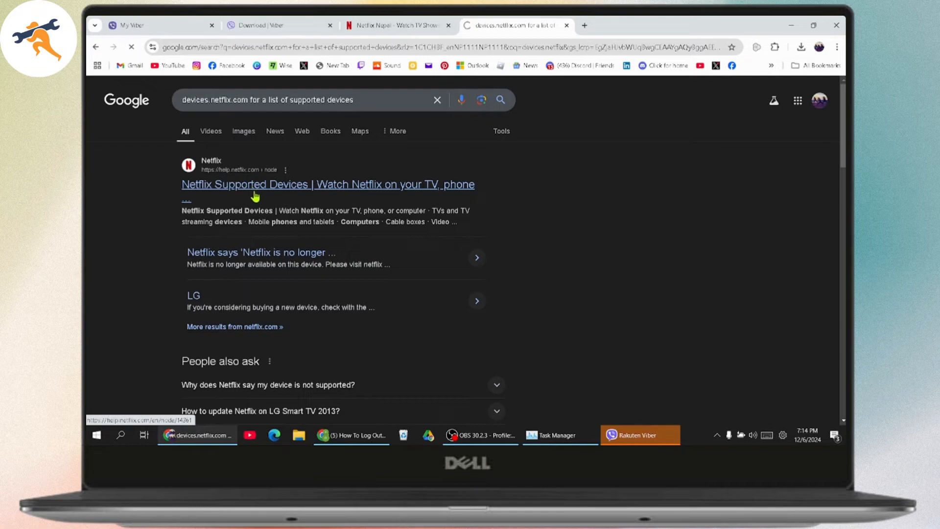
# Step: Scroll down and back up through the Netflix supported devices article
pyautogui.click(327, 184)
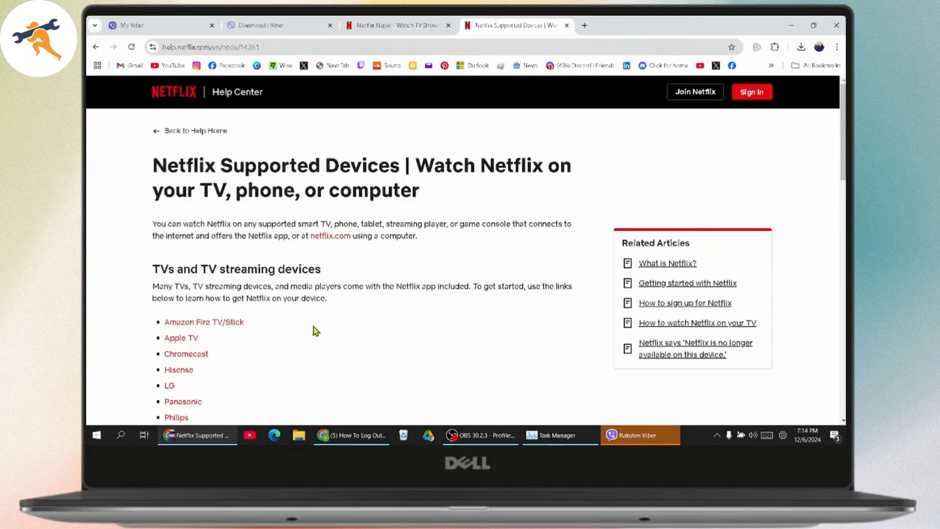
pyautogui.scroll(-3)
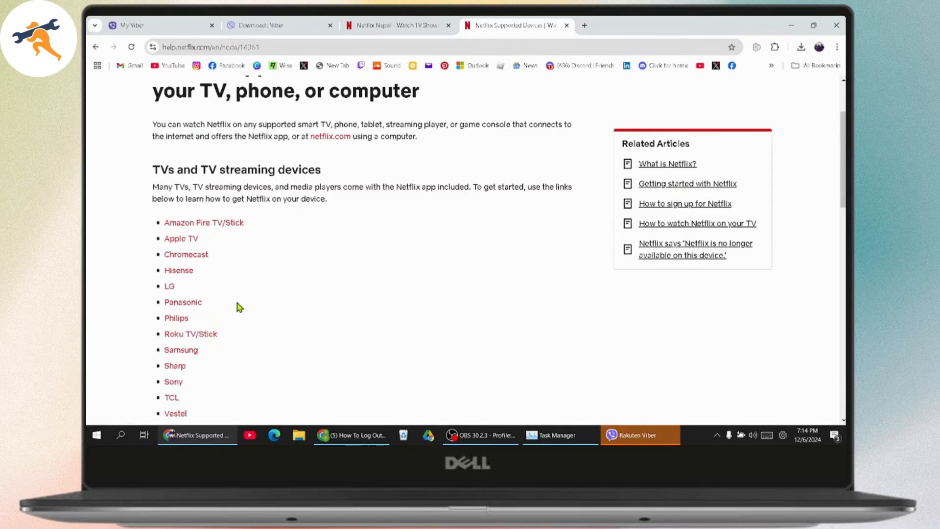
pyautogui.scroll(-3)
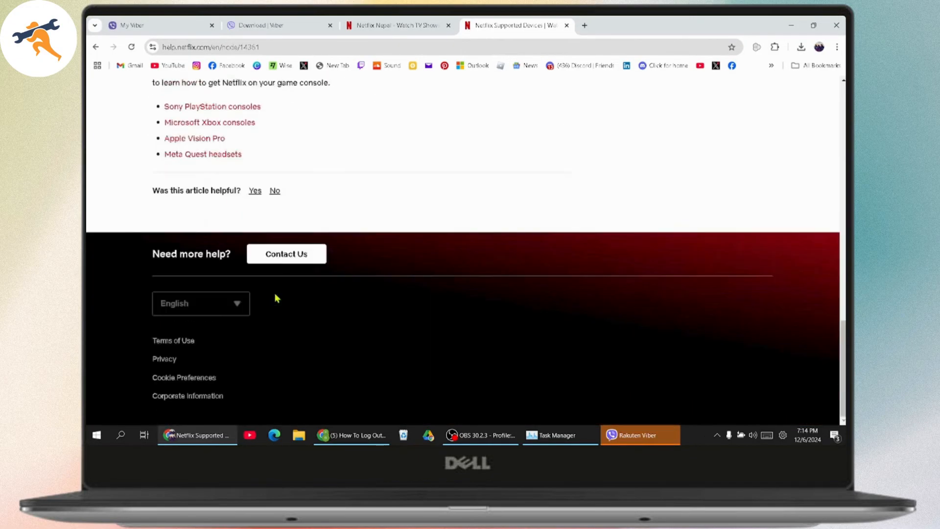
pyautogui.scroll(3)
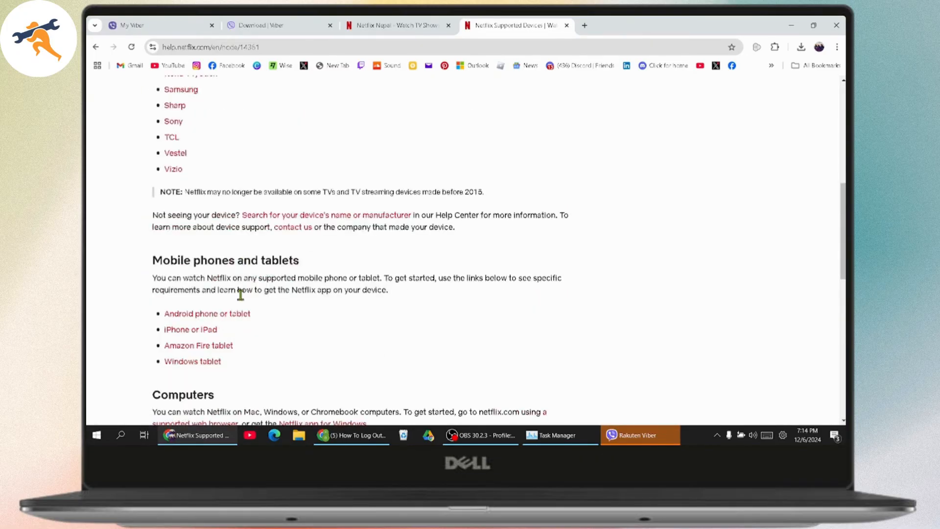
pyautogui.scroll(3)
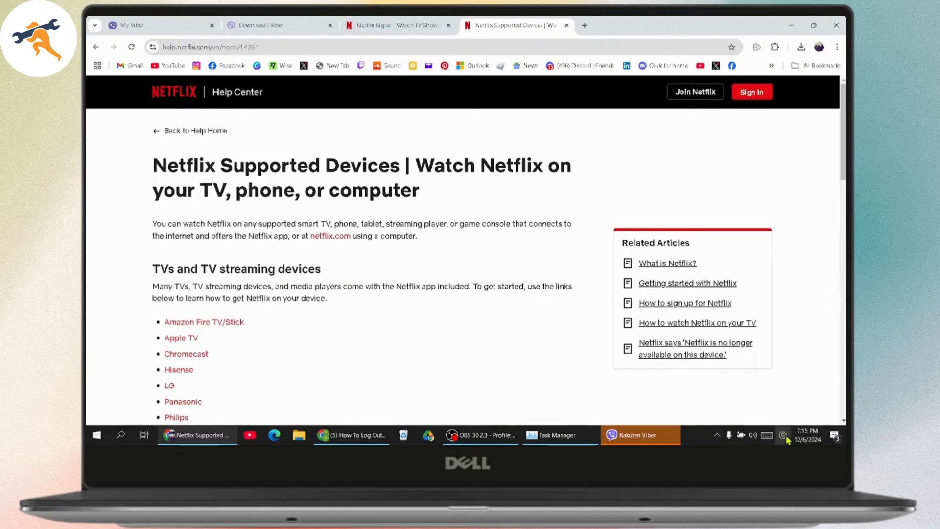
# Step: Bring up the Windows Start power menu showing Sleep, Shut down and Restart
pyautogui.click(783, 435)
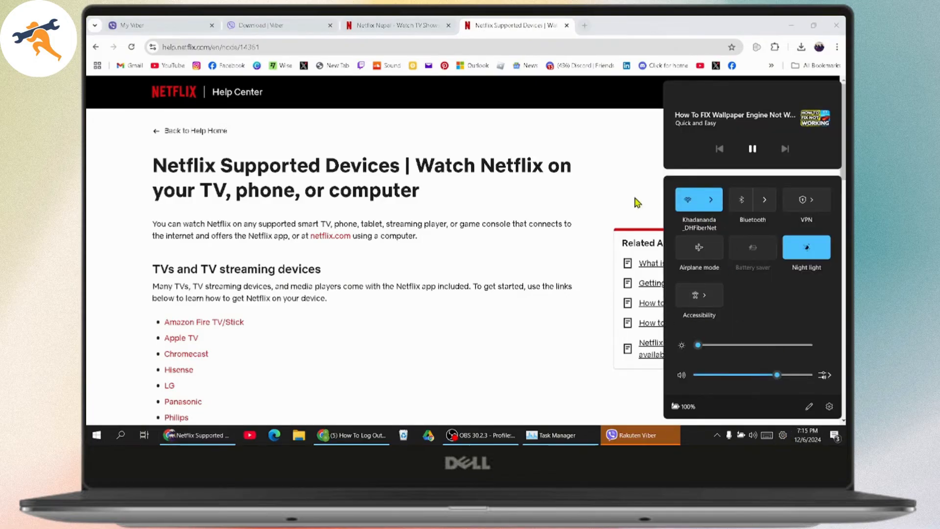
pyautogui.moveTo(206, 158)
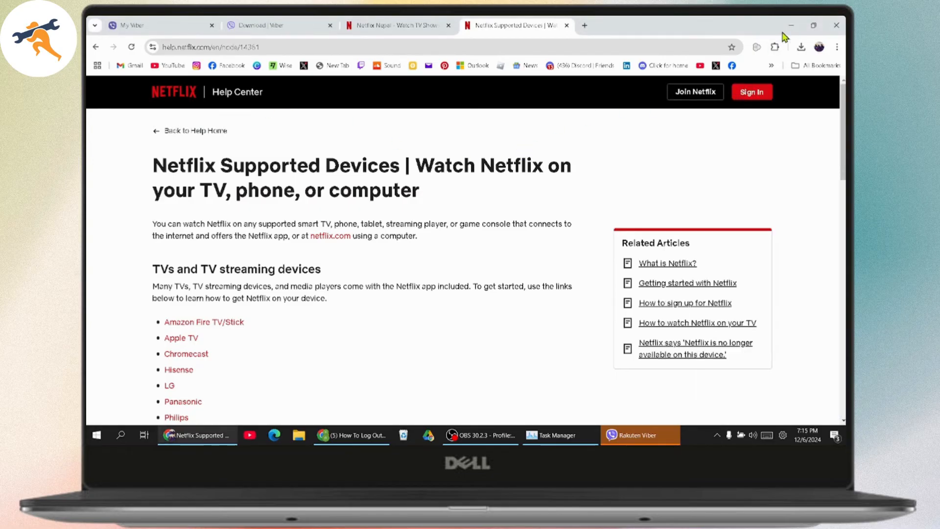
pyautogui.click(96, 434)
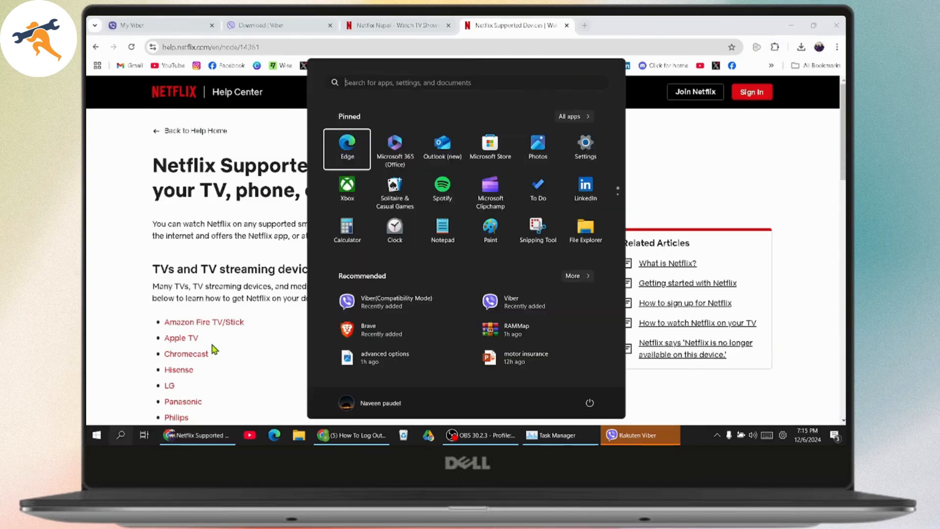
pyautogui.click(589, 403)
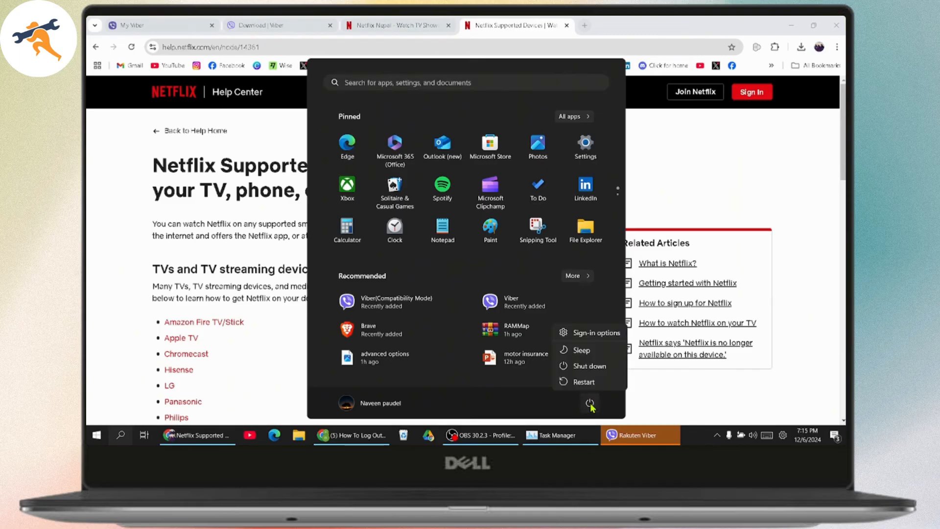